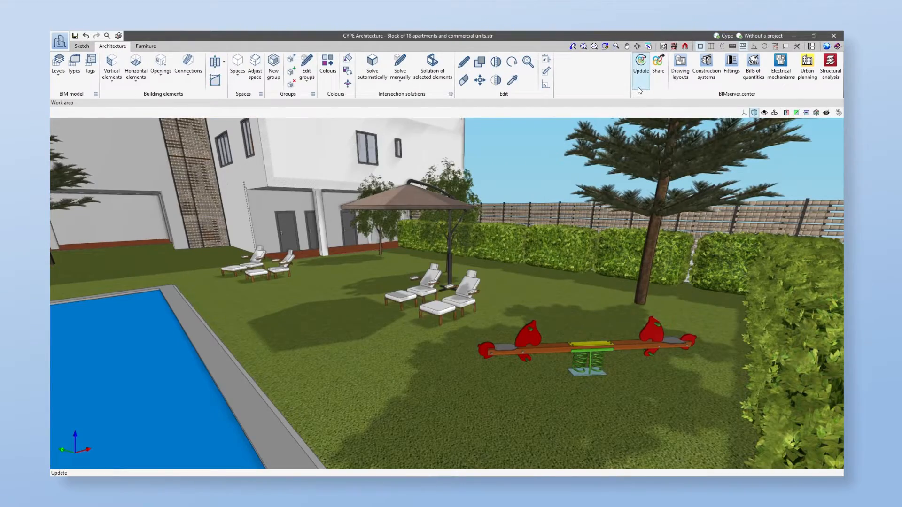
# Step: Link the model to the Block of 18 apartments project on BIMserver.center
pyautogui.click(640, 63)
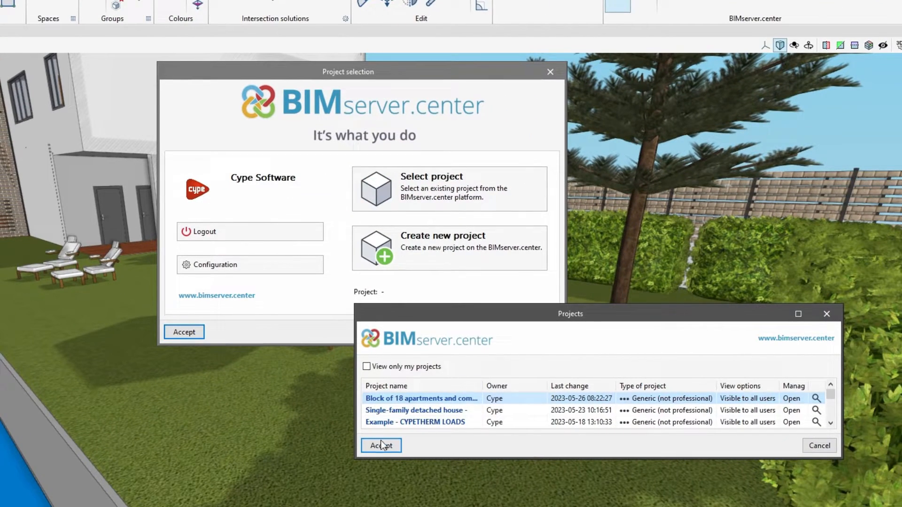
pyautogui.click(381, 445)
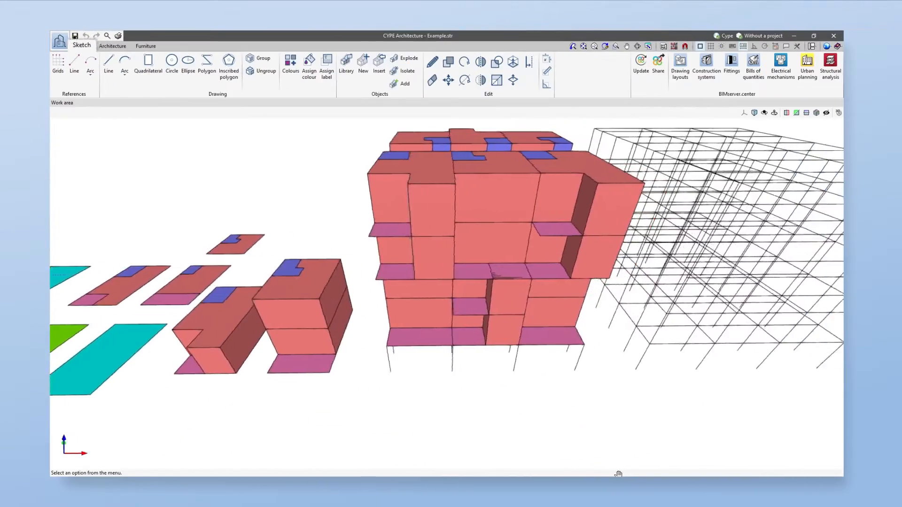
# Step: Show the Architecture and Furniture element groups over the room sketch
pyautogui.click(112, 46)
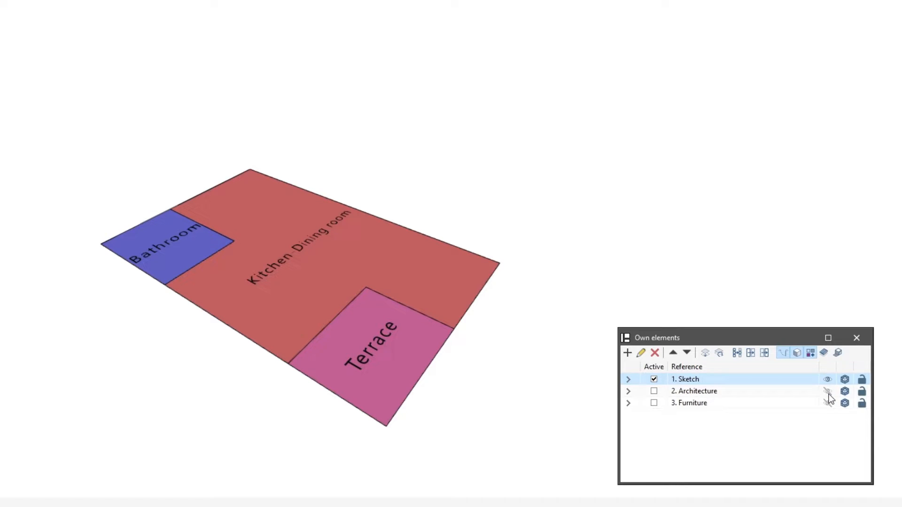
pyautogui.click(827, 391)
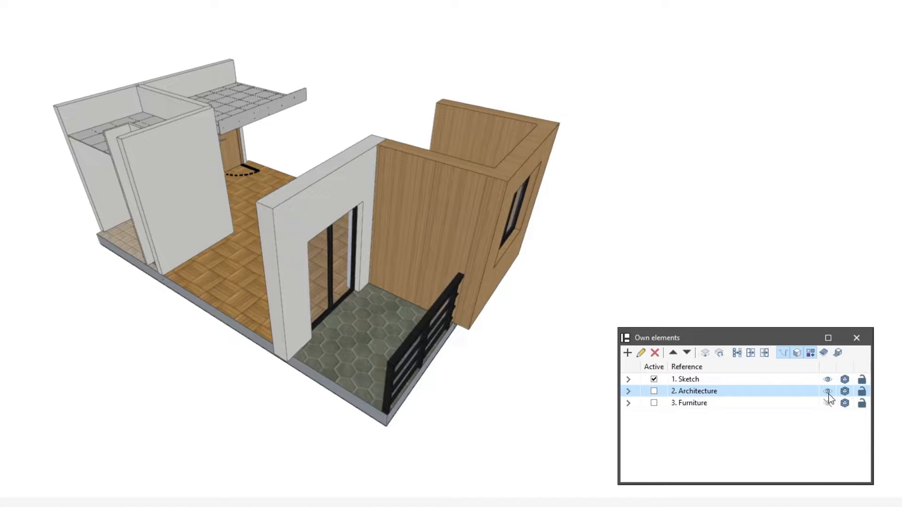
pyautogui.click(827, 391)
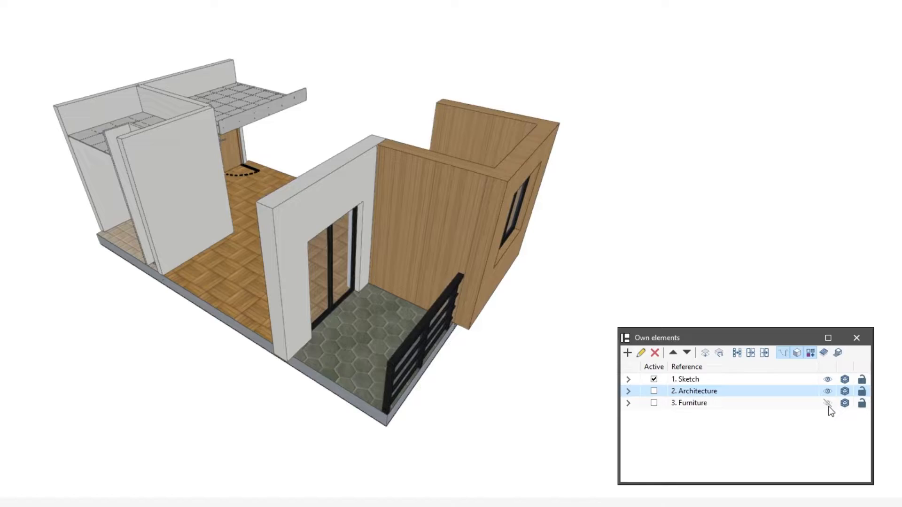
pyautogui.click(827, 403)
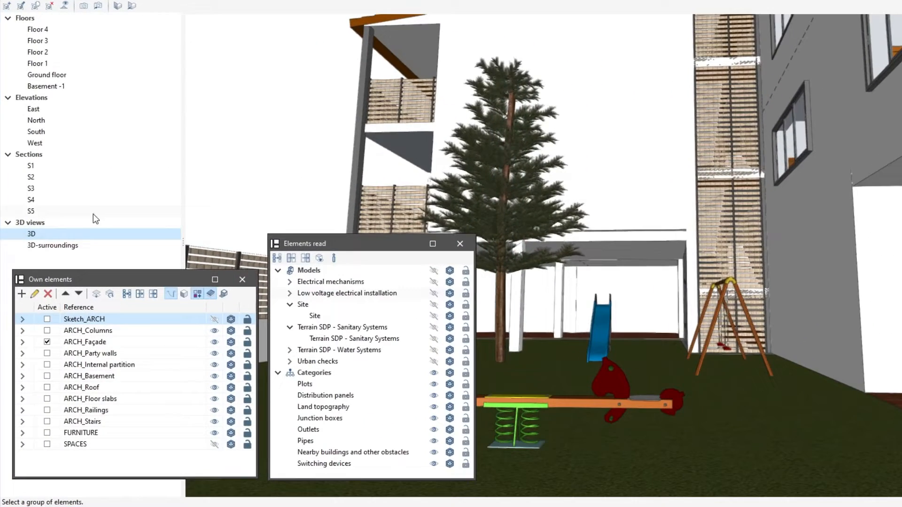
# Step: View section S5 and the Floor 2 plan of the apartment block
pyautogui.doubleClick(30, 212)
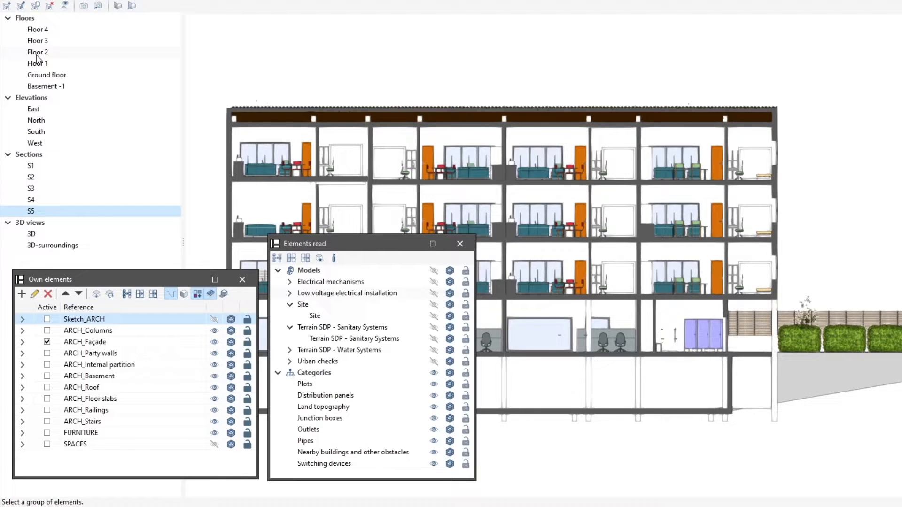
pyautogui.click(38, 51)
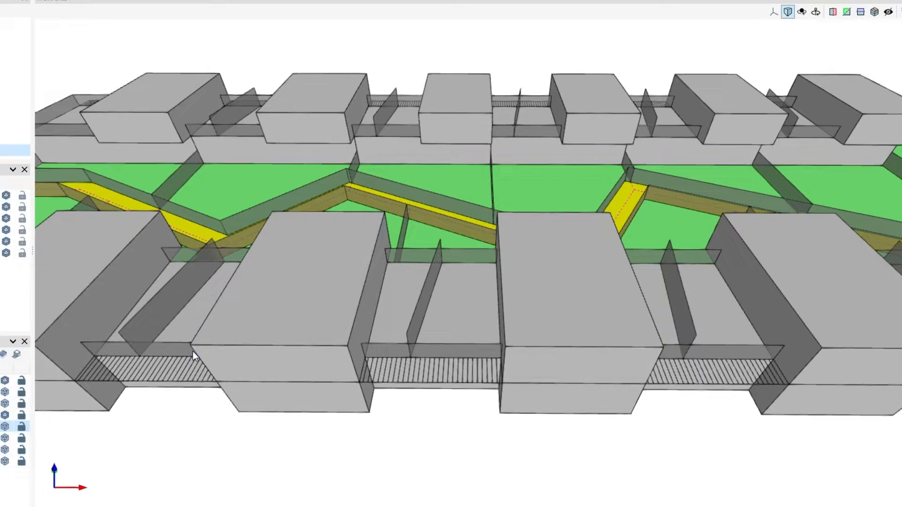
# Step: Preview library Object 1 (coloured room layout) and Object 3 (grey house block)
pyautogui.click(336, 38)
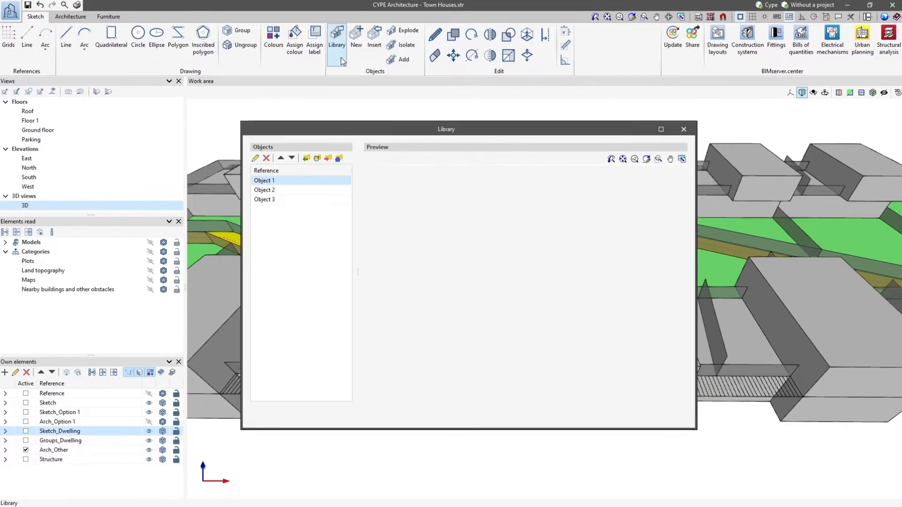
pyautogui.click(264, 180)
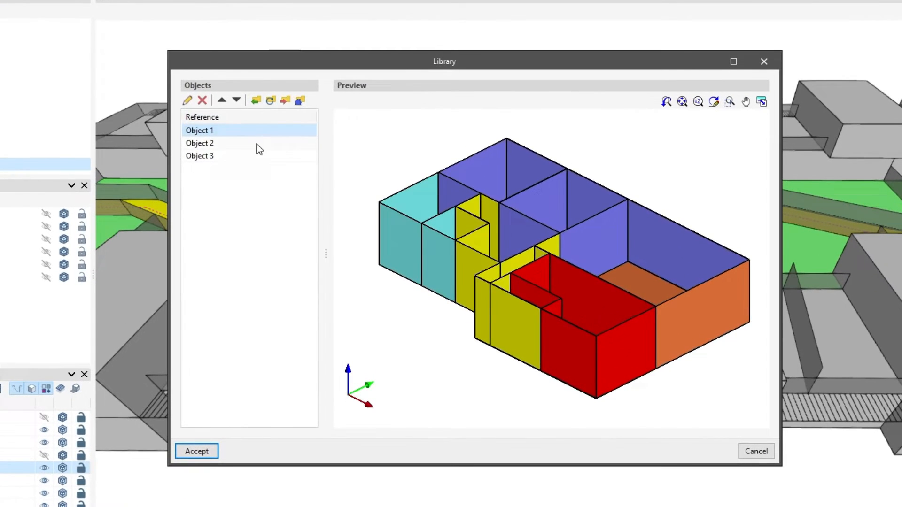
pyautogui.click(200, 156)
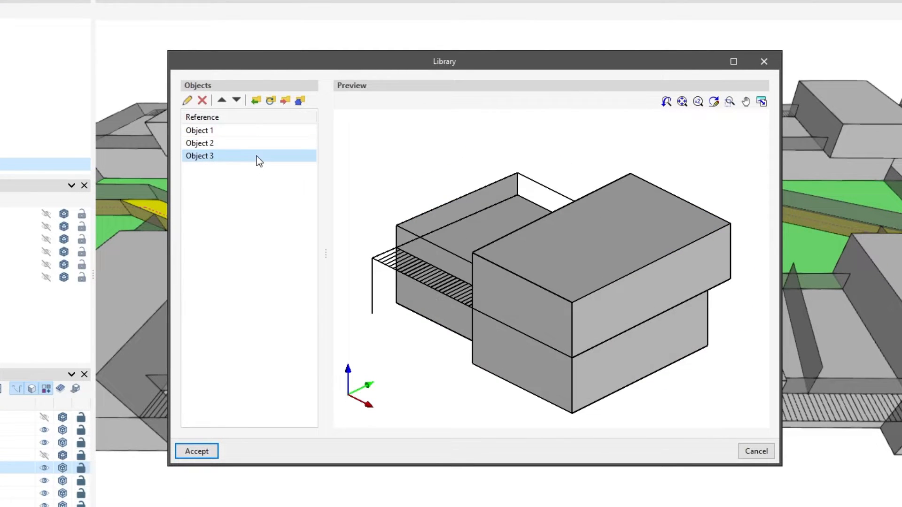
pyautogui.click(196, 451)
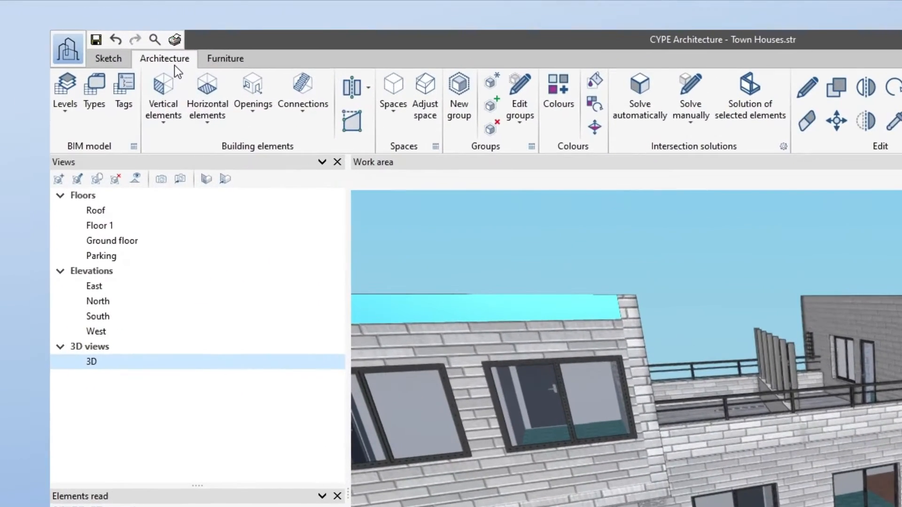
pyautogui.moveTo(209, 155)
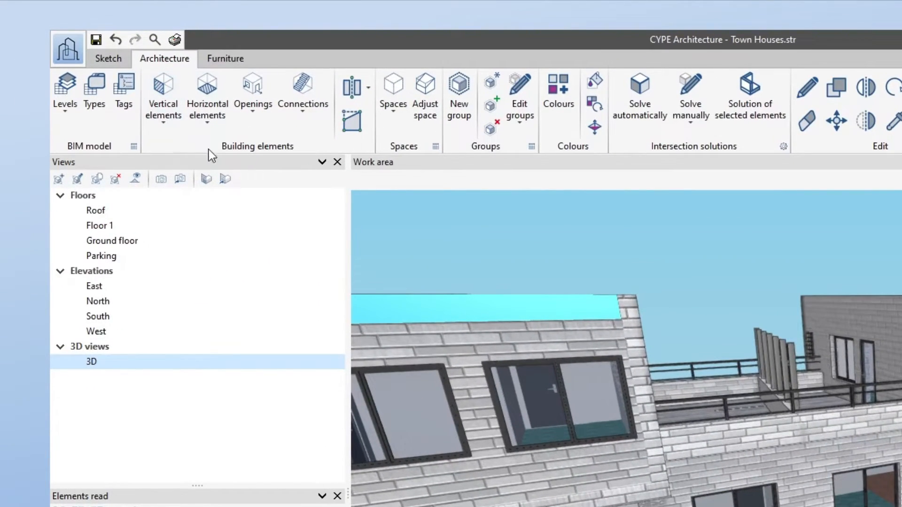
pyautogui.moveTo(225, 166)
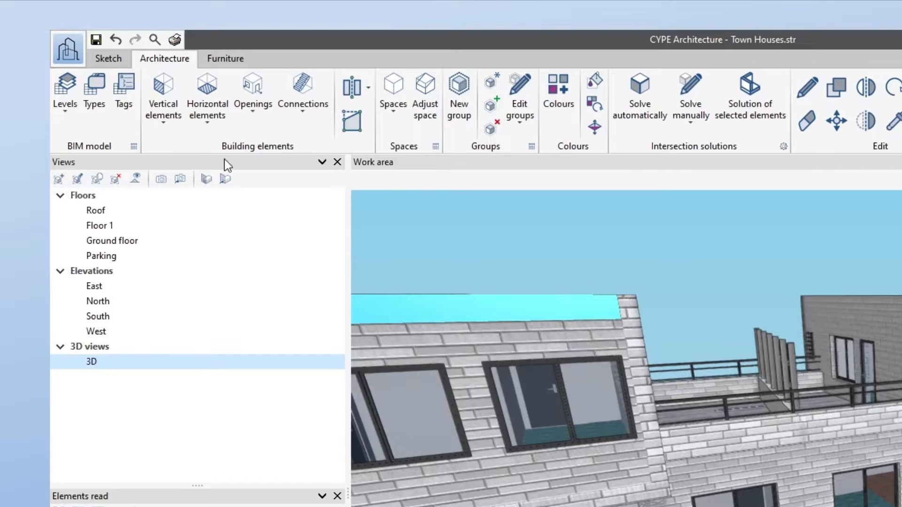
# Step: Browse the Vertical elements, Horizontal elements, Openings and Connections lists on the Architecture tab
pyautogui.click(163, 93)
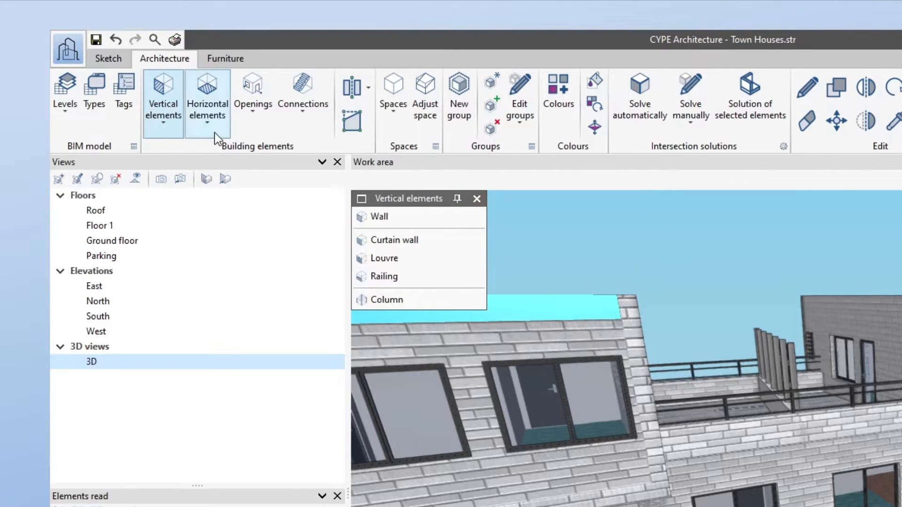
pyautogui.click(207, 94)
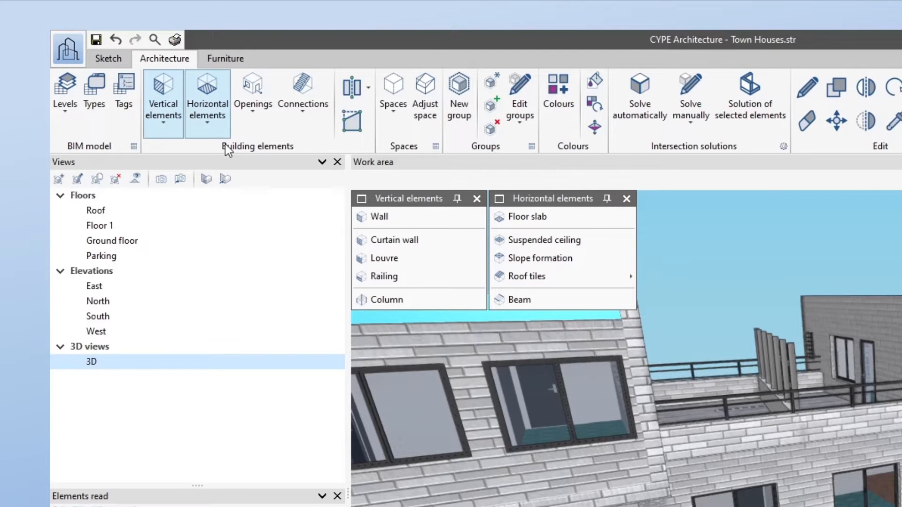
pyautogui.click(253, 94)
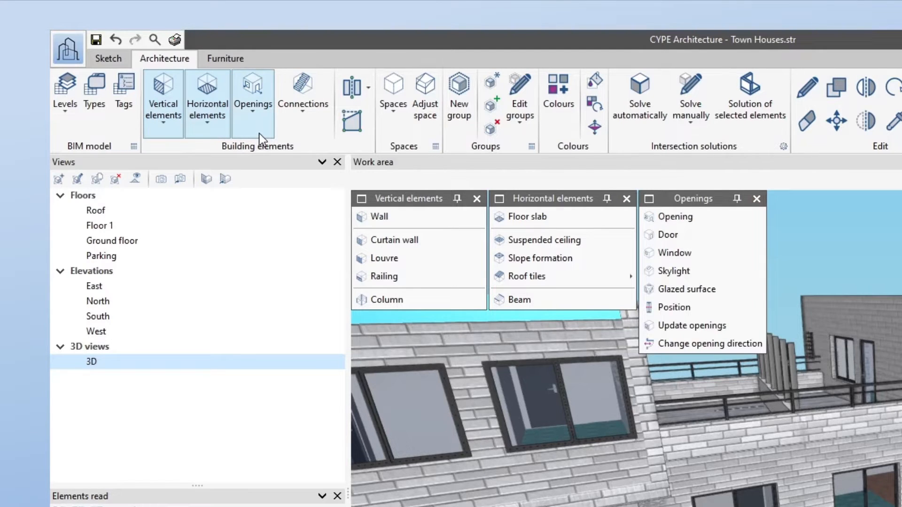
pyautogui.click(303, 92)
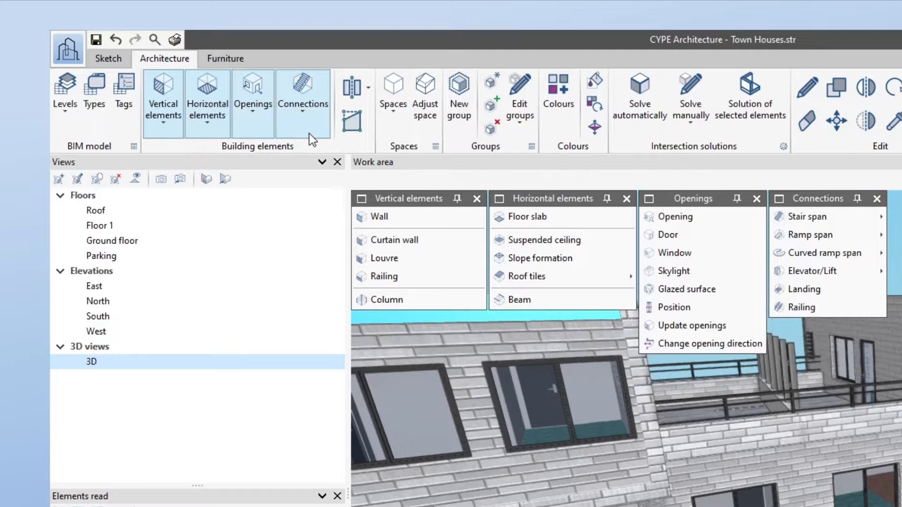
pyautogui.moveTo(335, 157)
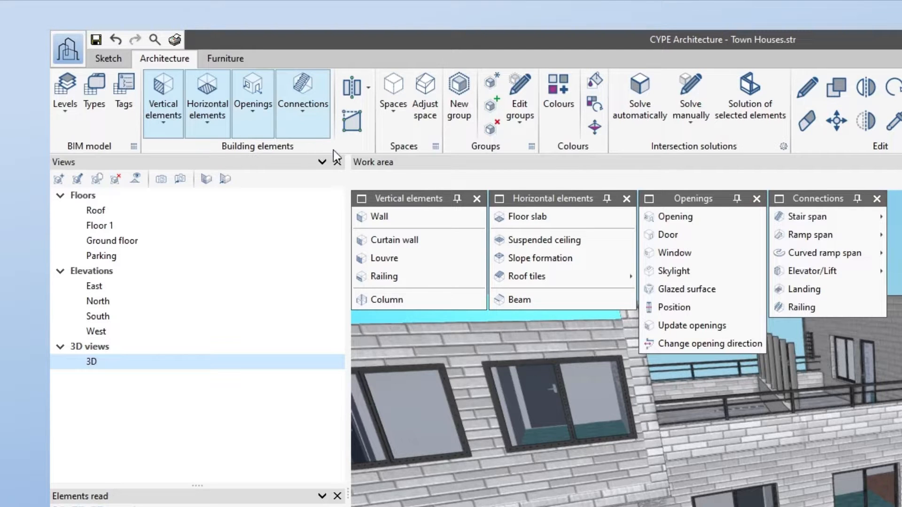
pyautogui.click(392, 92)
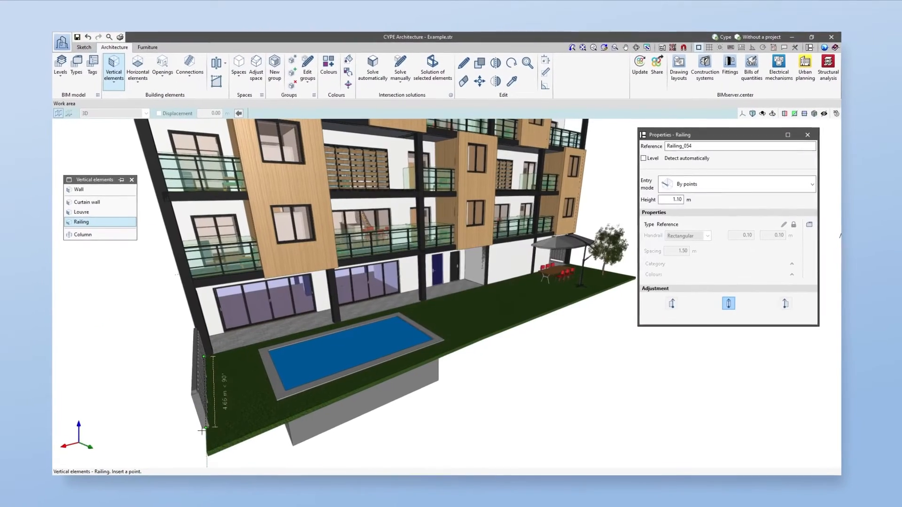
# Step: Place 0.30 m external façade walls by surface area on two massing faces
pyautogui.click(348, 398)
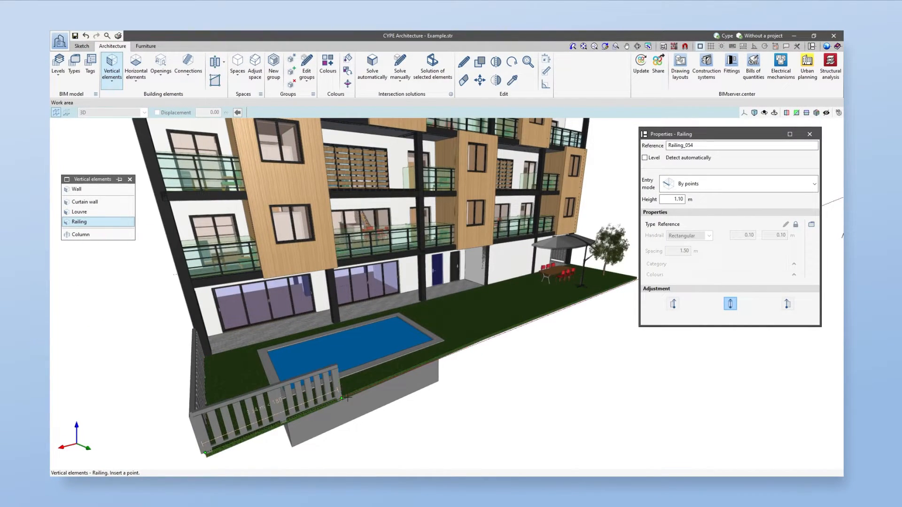
pyautogui.click(76, 189)
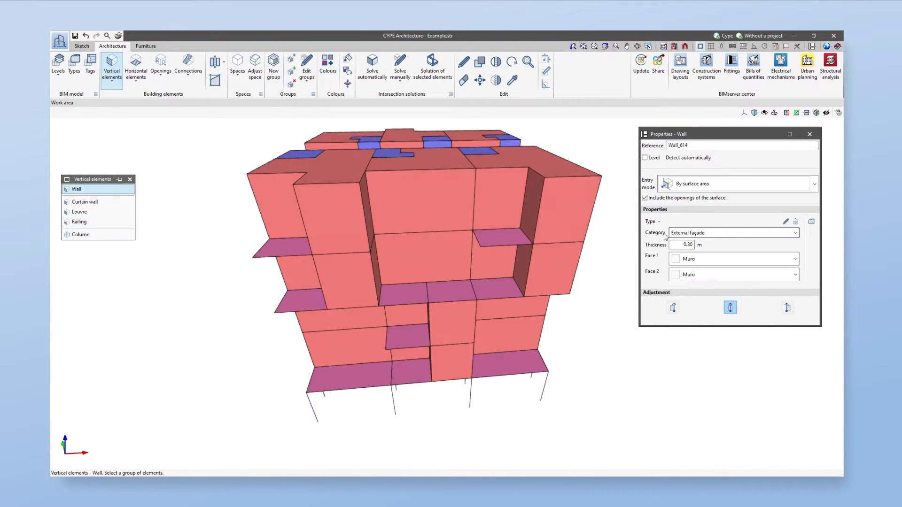
pyautogui.click(423, 256)
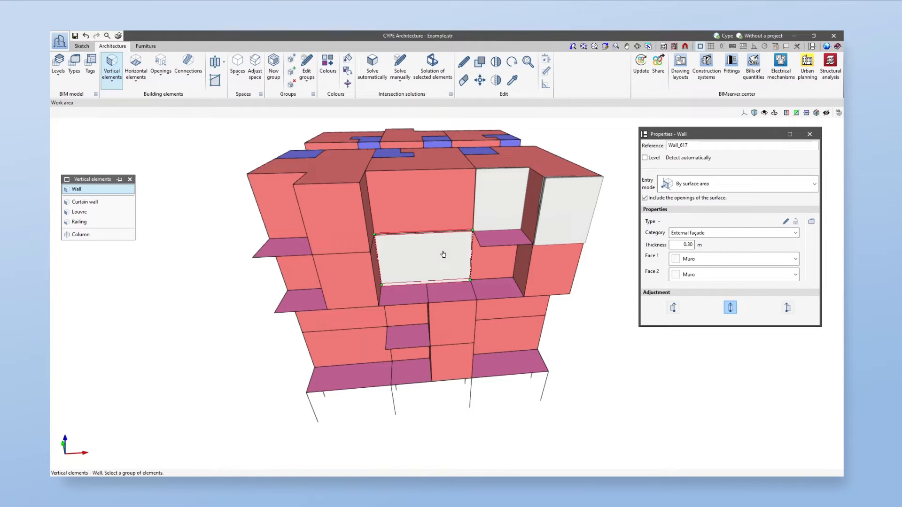
pyautogui.click(290, 222)
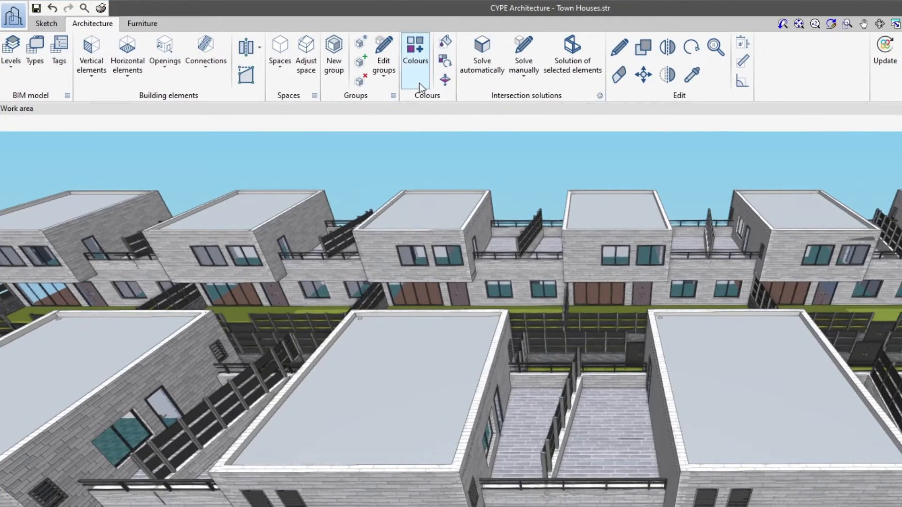
pyautogui.click(415, 52)
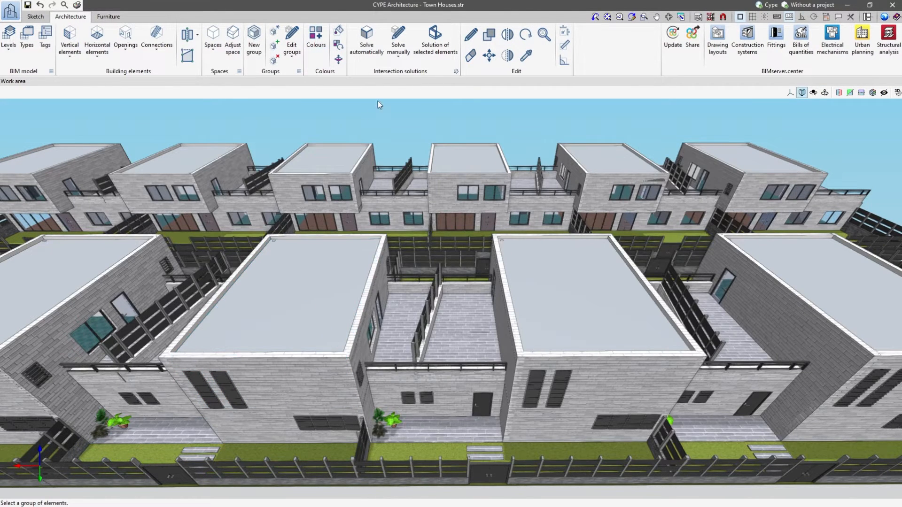
pyautogui.moveTo(398, 74)
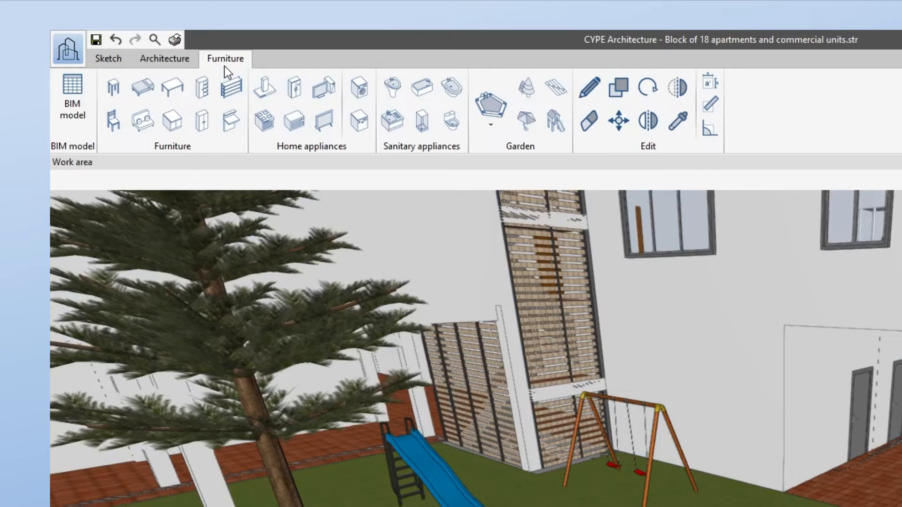
pyautogui.moveTo(124, 161)
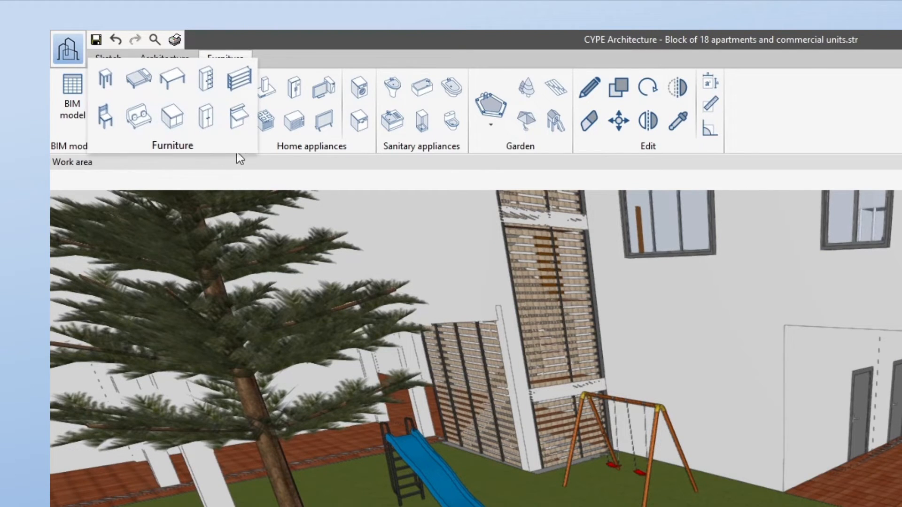
pyautogui.moveTo(421, 144)
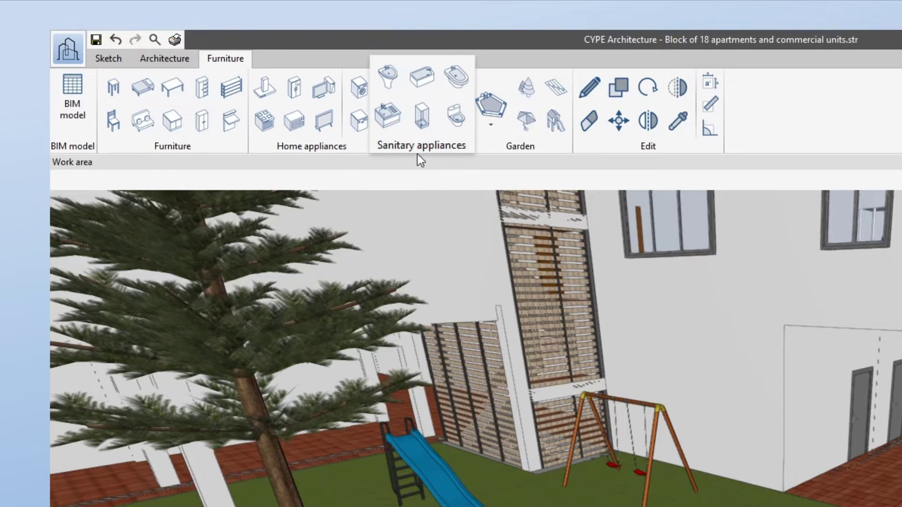
pyautogui.moveTo(550, 153)
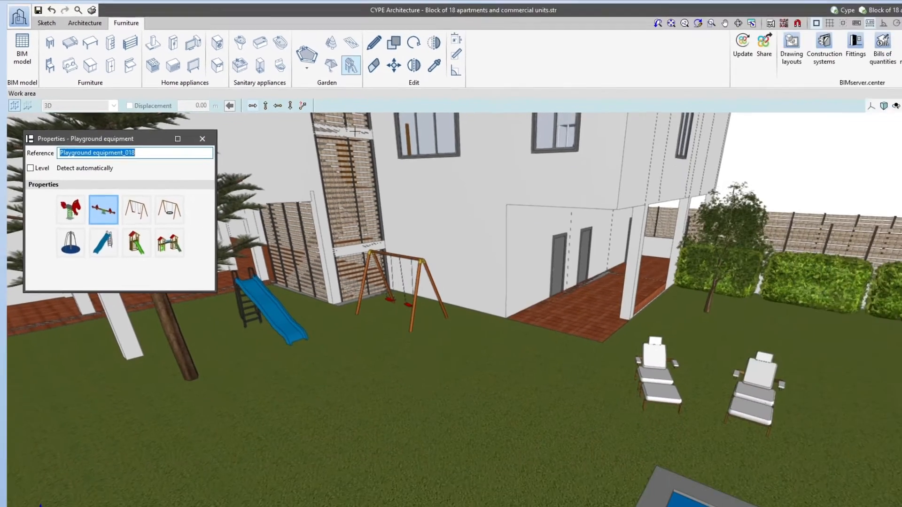
# Step: Place the seesaw on the lawn in front of the swing set
pyautogui.click(357, 368)
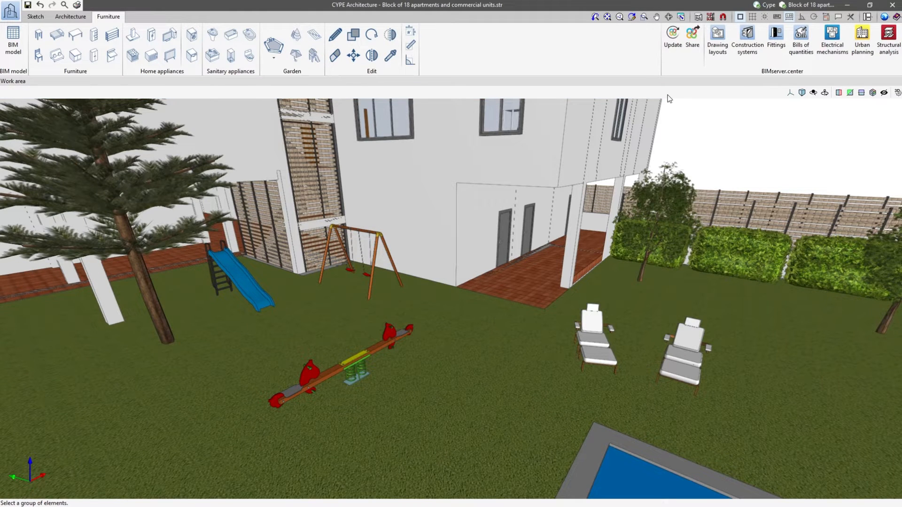
pyautogui.click(693, 35)
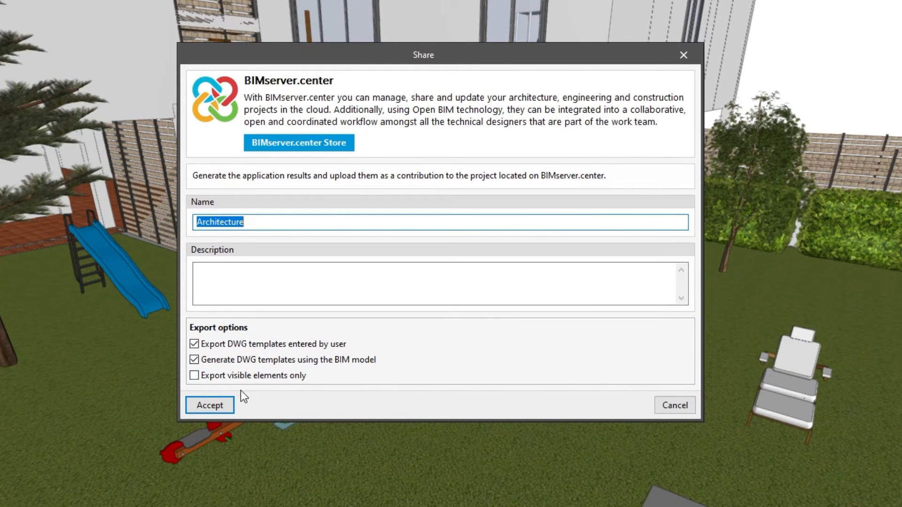
# Step: Upload the Architecture contribution and view its glTF, IFC and DWG files on BIMserver.center
pyautogui.click(209, 405)
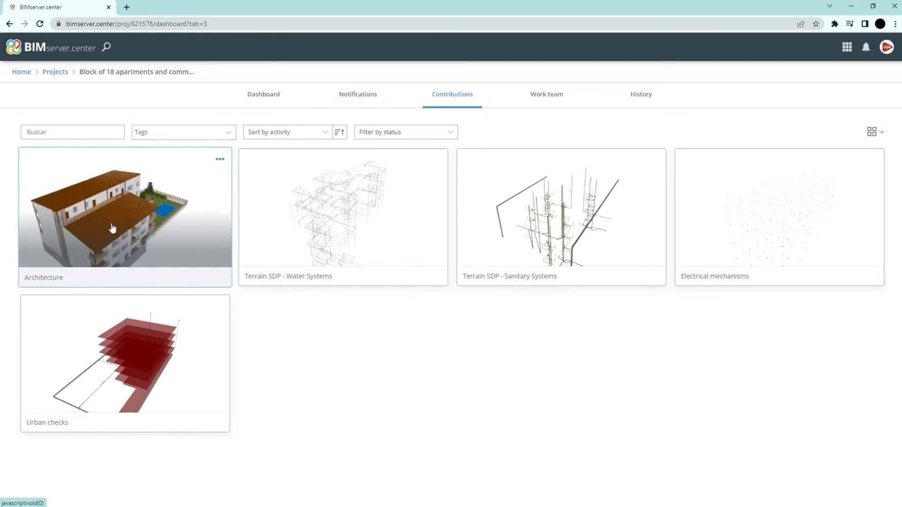
pyautogui.click(114, 227)
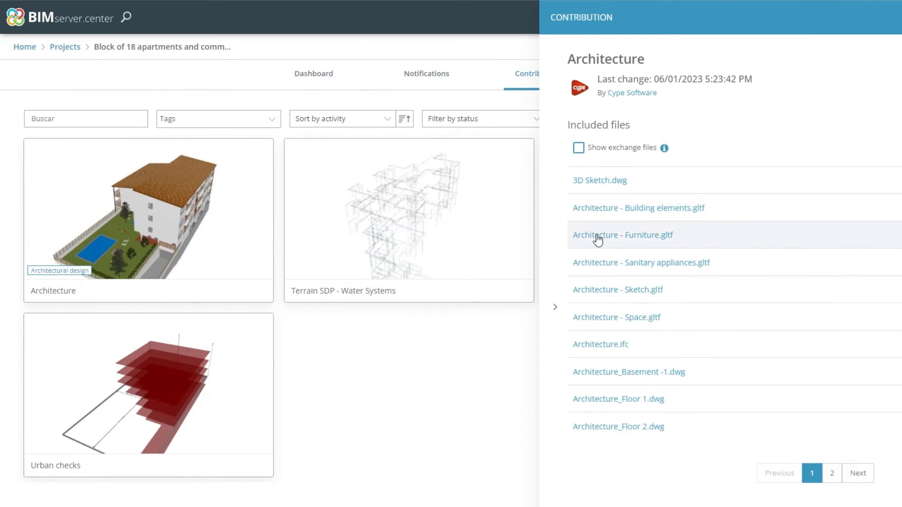
pyautogui.moveTo(599, 383)
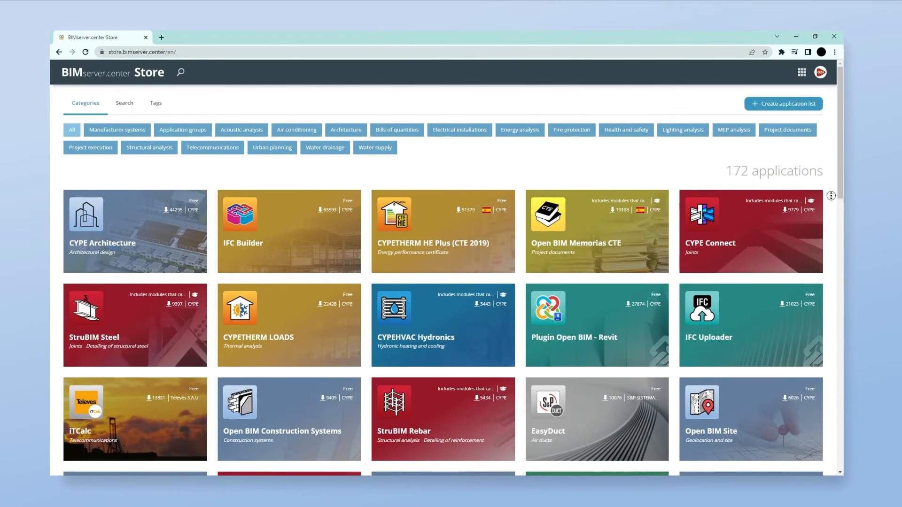
# Step: Scroll down the store catalogue past CYPELEC, StruBIM and Open BIM tools
pyautogui.scroll(-3)
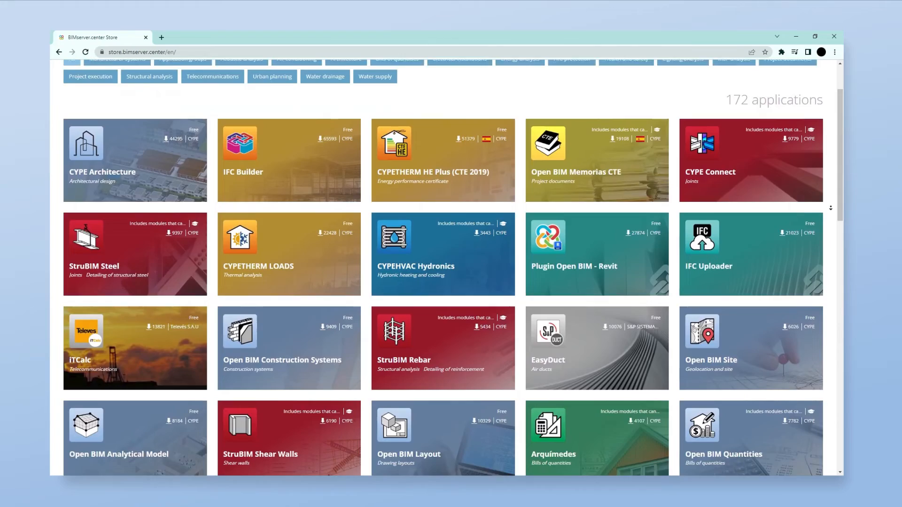
pyautogui.scroll(-3)
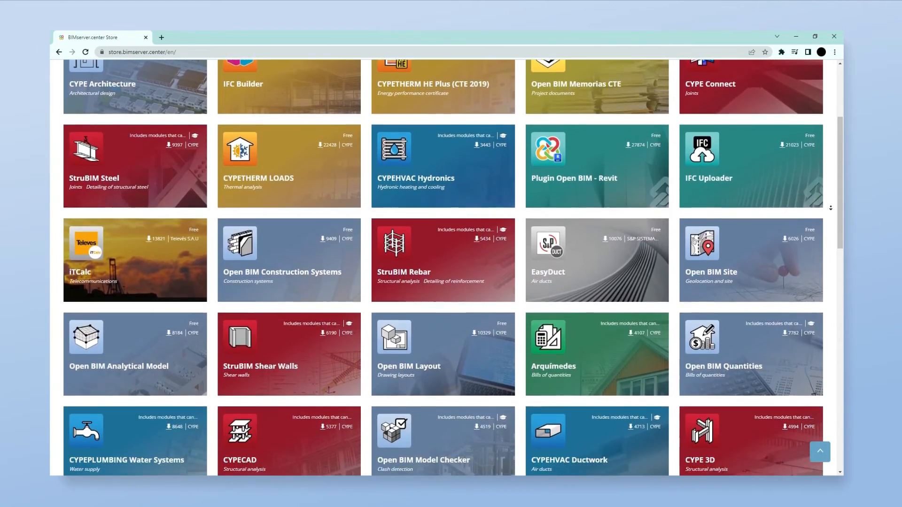
pyautogui.scroll(-3)
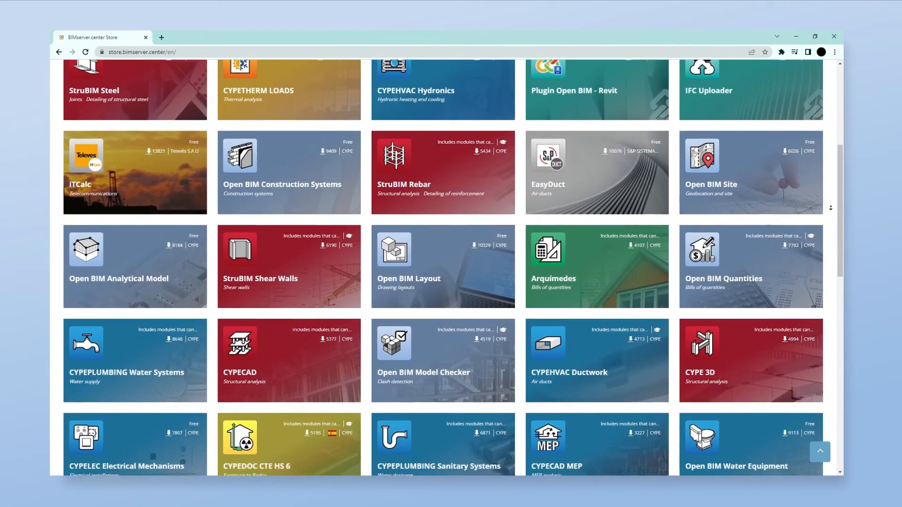
pyautogui.scroll(-3)
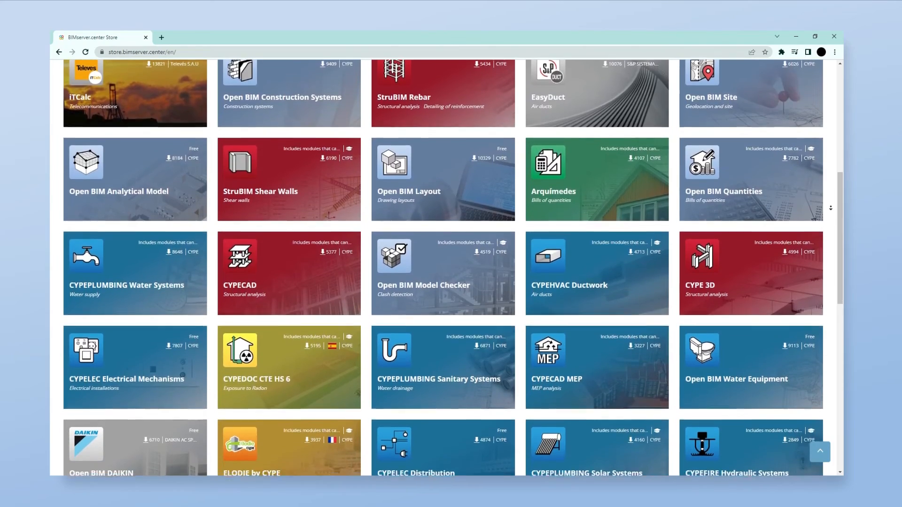
pyautogui.scroll(-3)
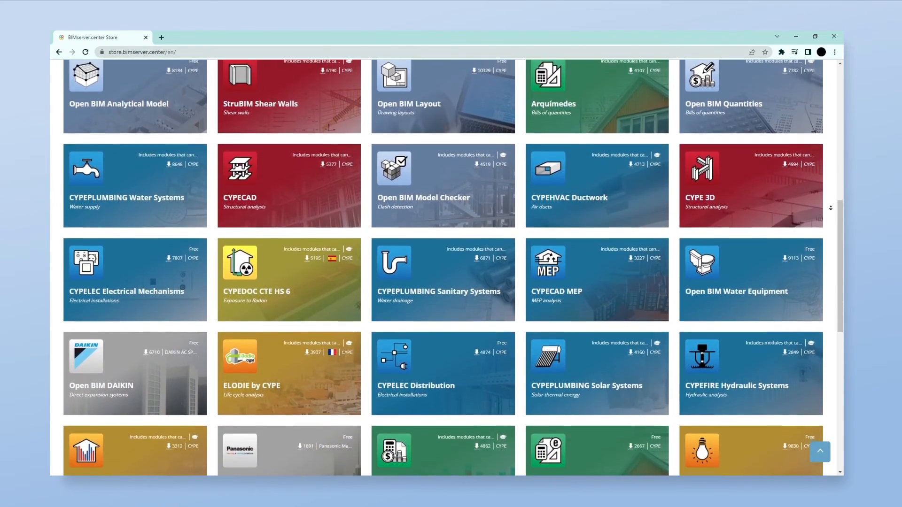
pyautogui.scroll(-3)
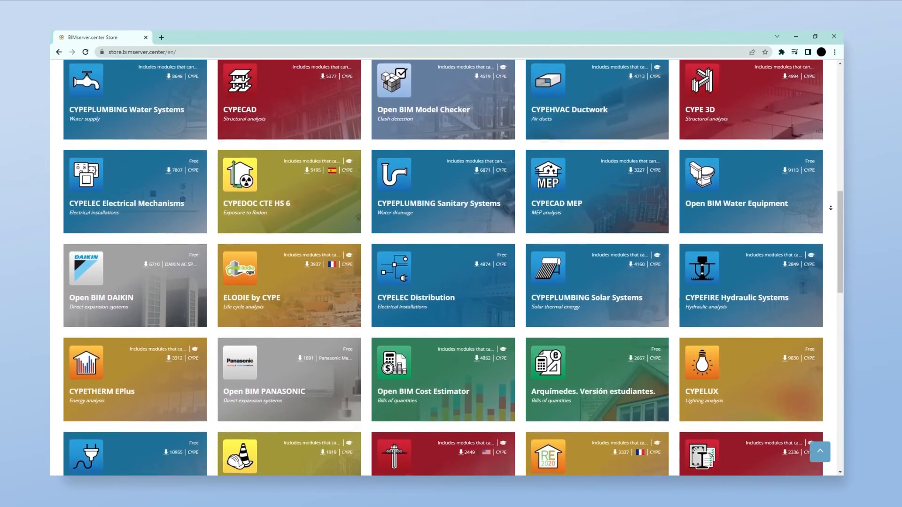
pyautogui.scroll(-3)
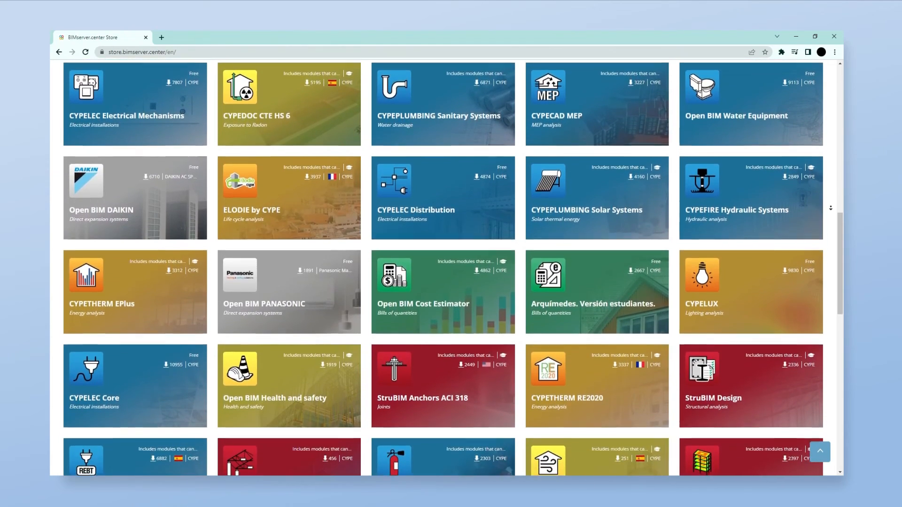